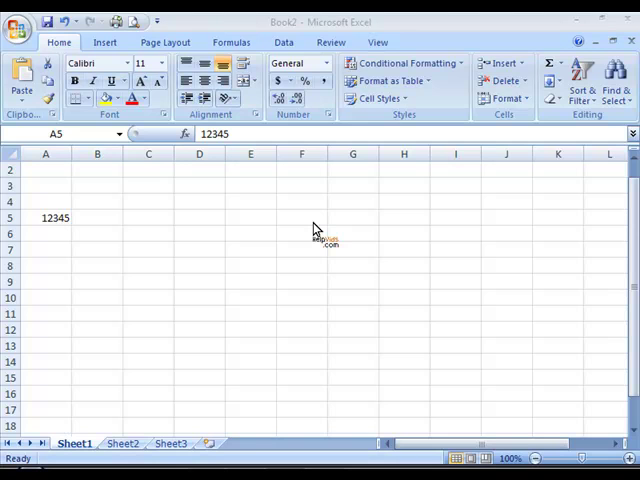
pyautogui.moveTo(304, 226)
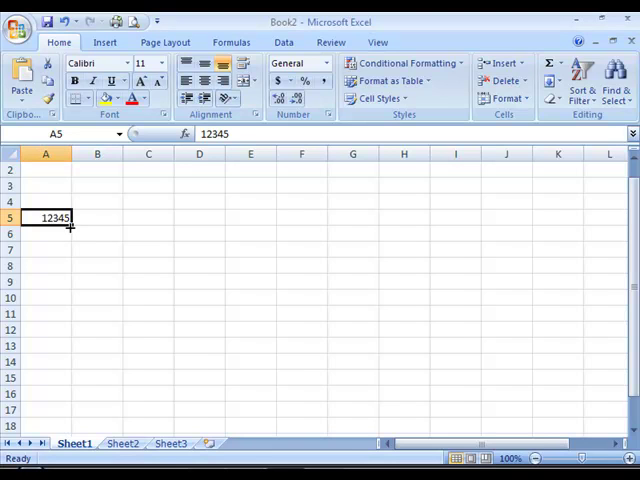
pyautogui.moveTo(80, 234)
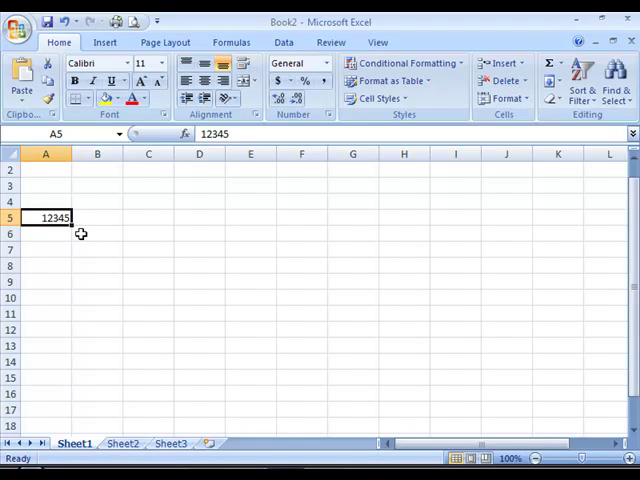
pyautogui.moveTo(104, 226)
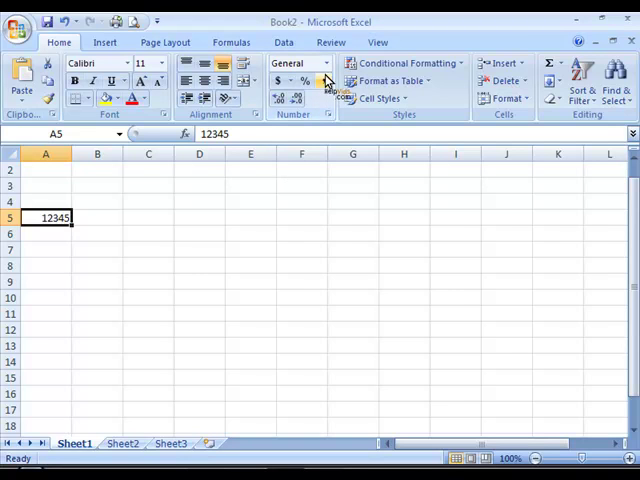
# Bring up Format Cells for A5 and preview the Number category showing 12345.00.
pyautogui.click(326, 64)
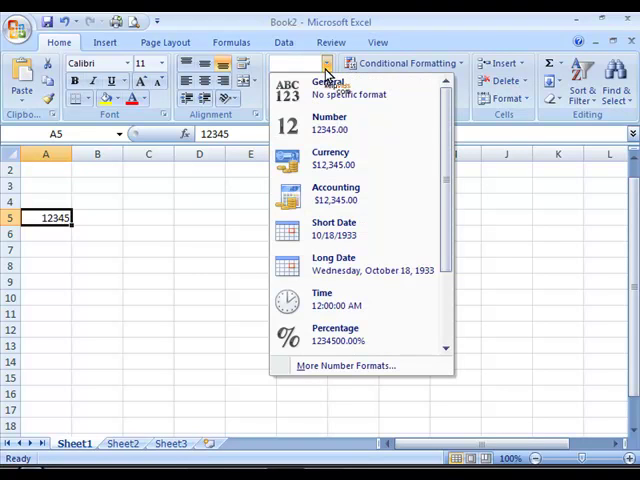
pyautogui.moveTo(344, 230)
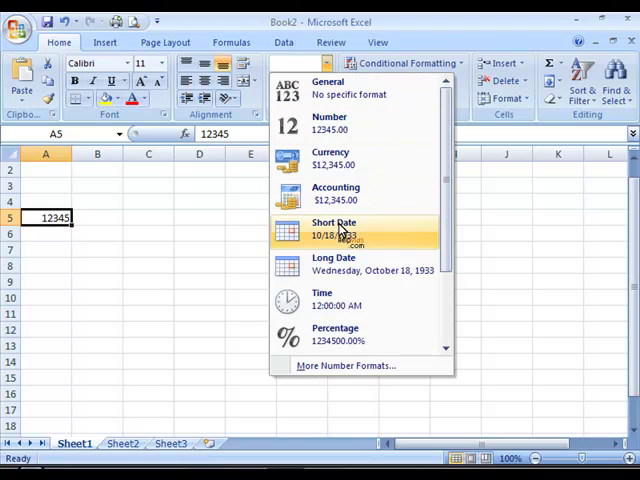
pyautogui.moveTo(378, 340)
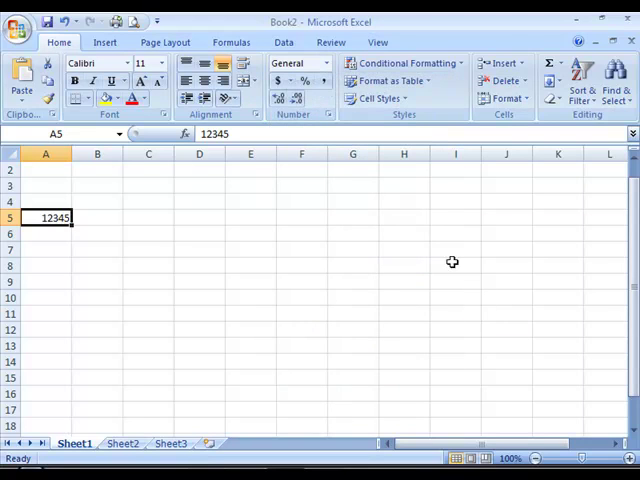
pyautogui.moveTo(336, 130)
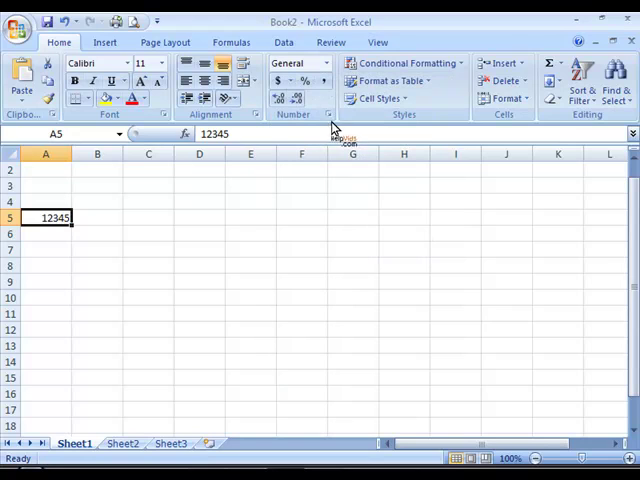
pyautogui.moveTo(330, 118)
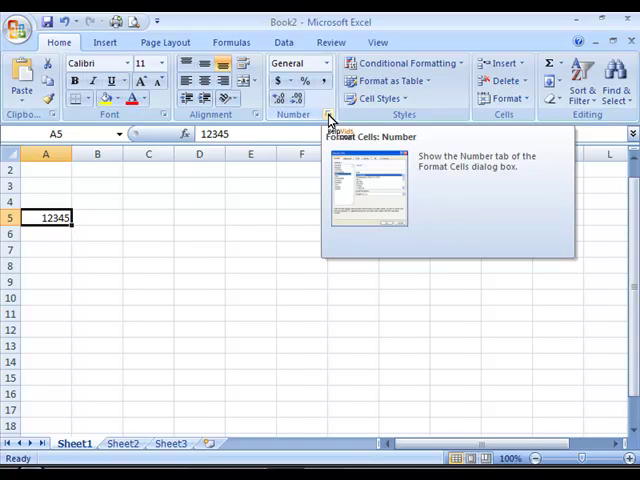
pyautogui.moveTo(332, 118)
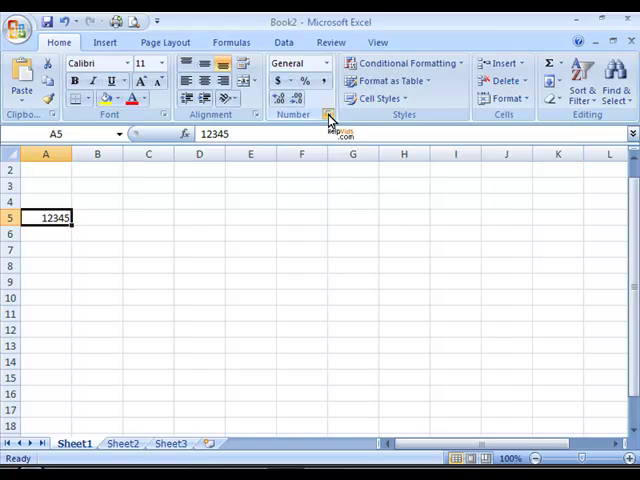
pyautogui.click(328, 114)
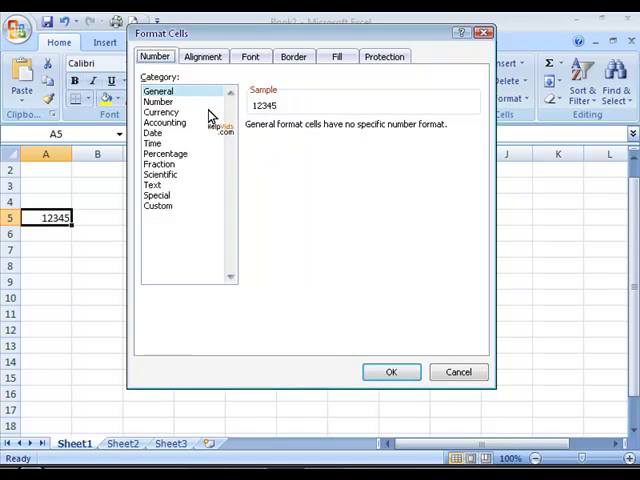
pyautogui.moveTo(198, 216)
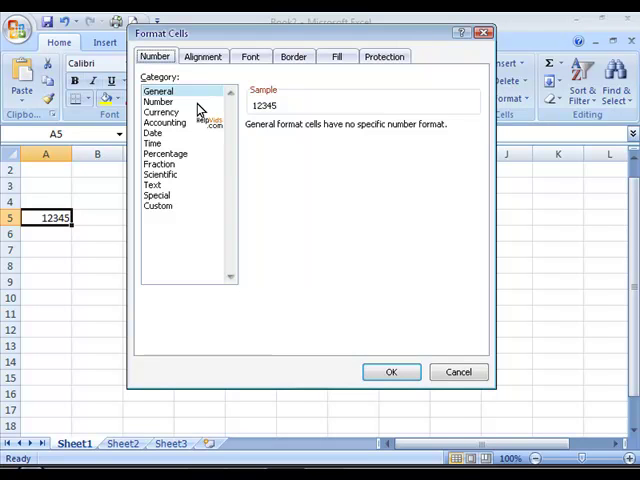
pyautogui.click(158, 100)
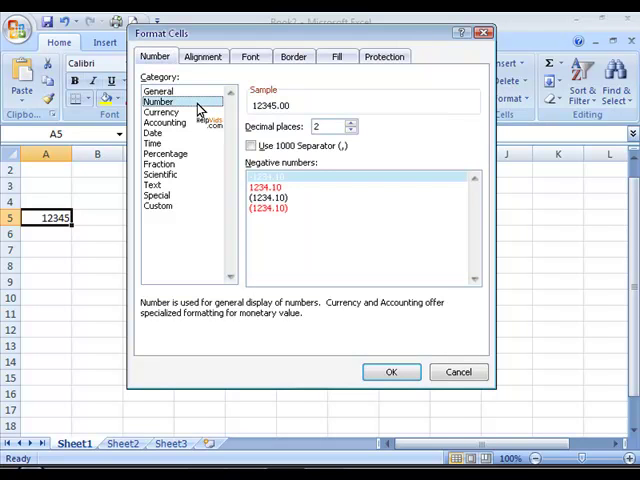
pyautogui.moveTo(304, 136)
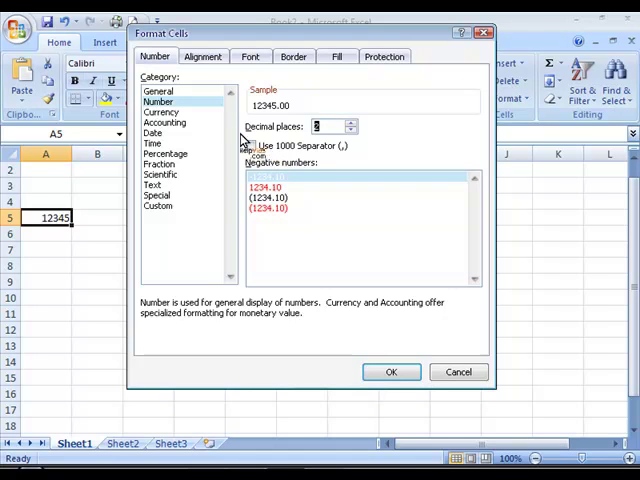
# Preview A5 as Currency with the $ symbol, then as Accounting, both $12,345.00.
pyautogui.click(160, 112)
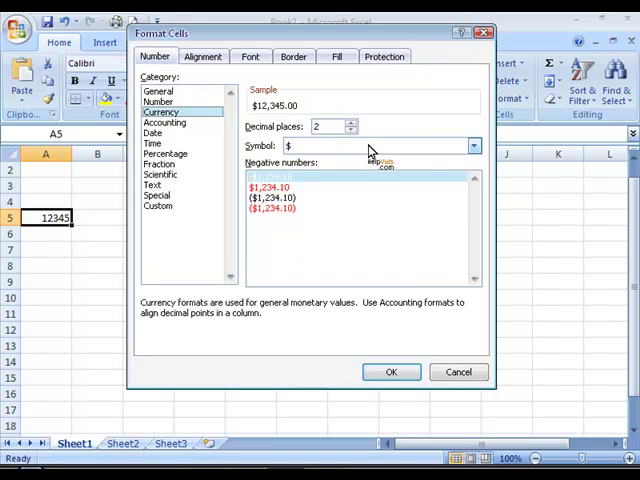
pyautogui.moveTo(458, 150)
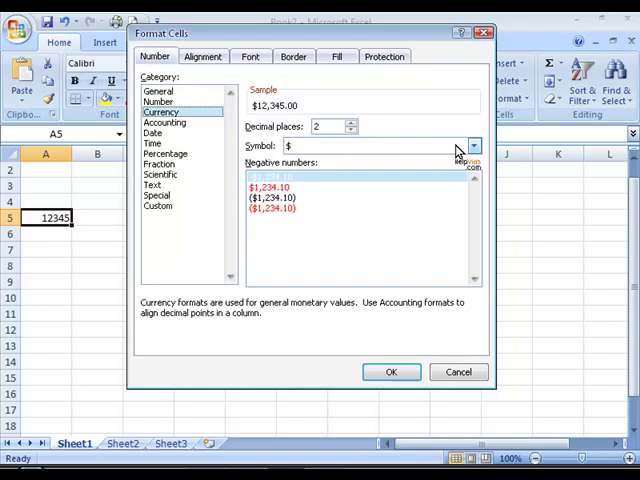
pyautogui.click(472, 146)
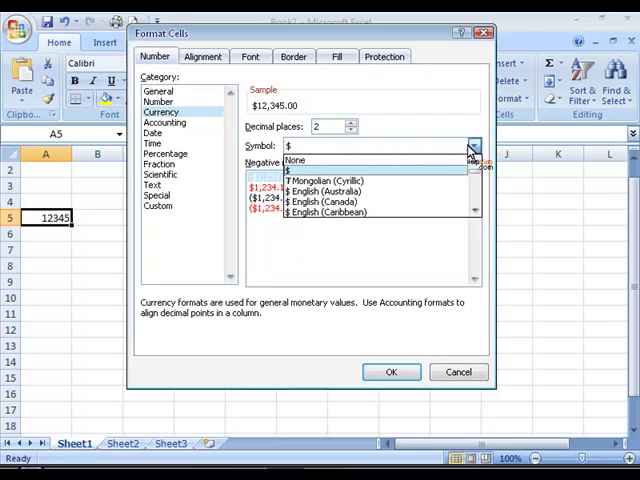
pyautogui.moveTo(184, 128)
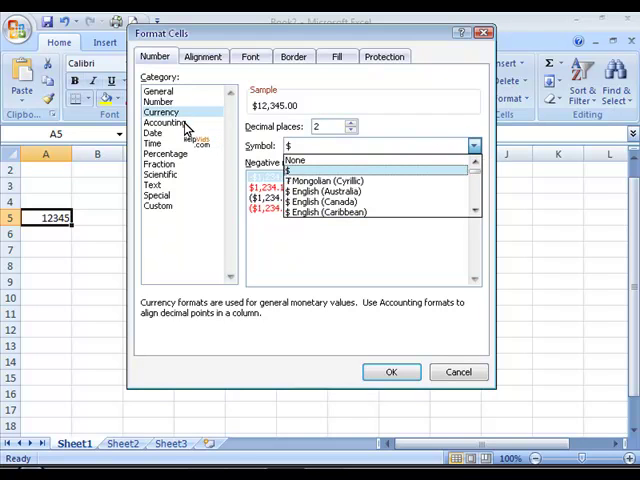
pyautogui.click(162, 122)
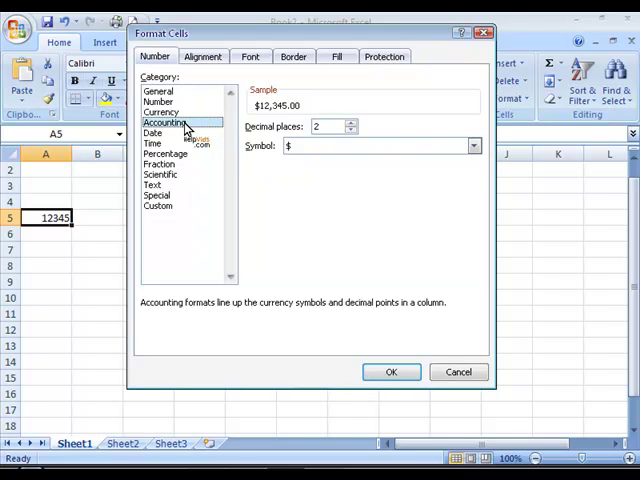
pyautogui.moveTo(178, 140)
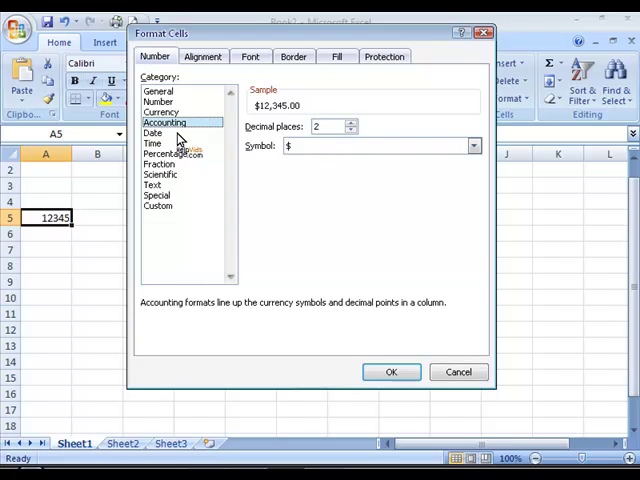
# Preview A5 as a Date and switch the date locale to English (U.K.).
pyautogui.click(152, 132)
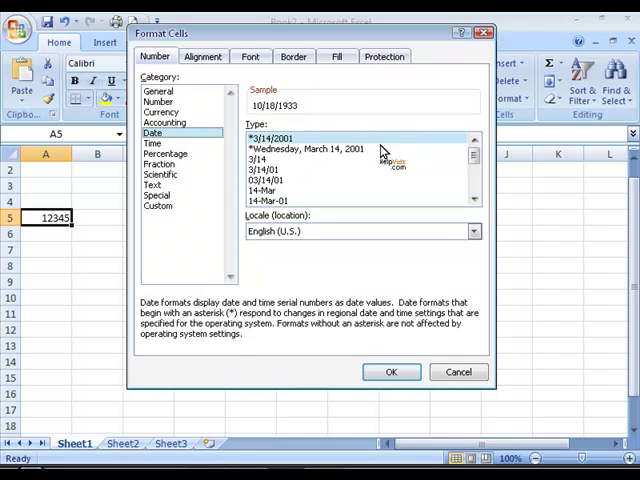
pyautogui.moveTo(396, 190)
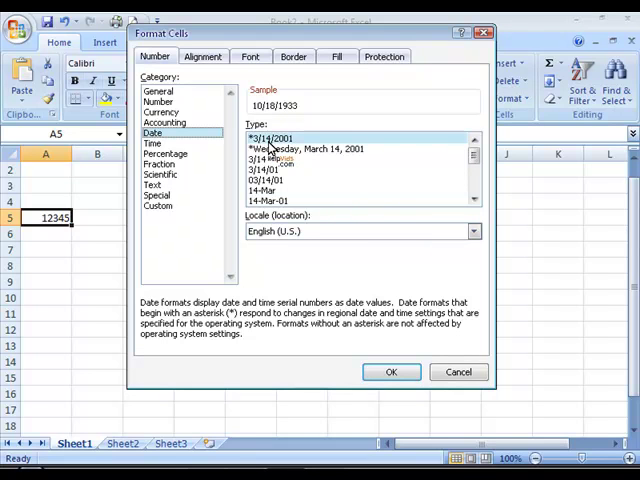
pyautogui.click(472, 232)
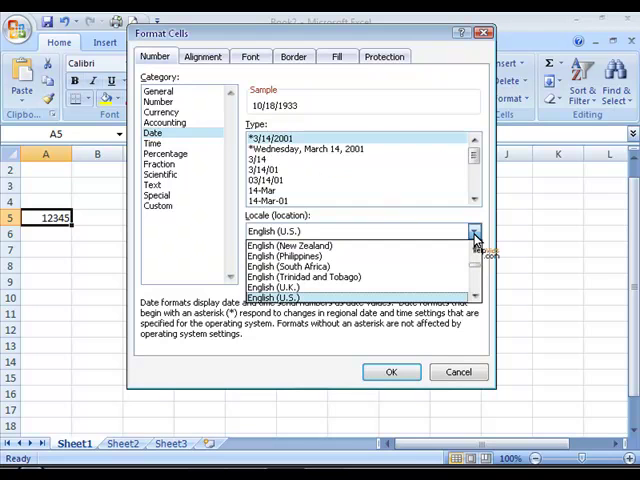
pyautogui.click(284, 288)
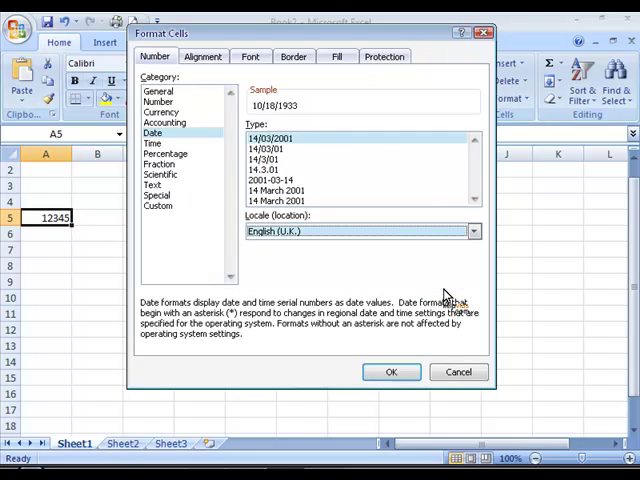
pyautogui.moveTo(330, 162)
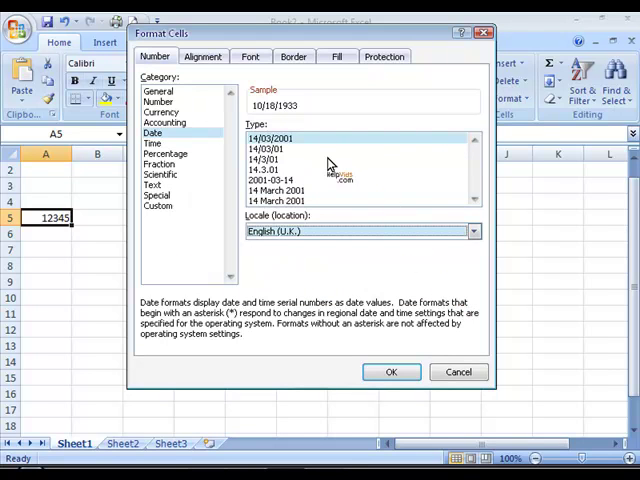
pyautogui.moveTo(338, 160)
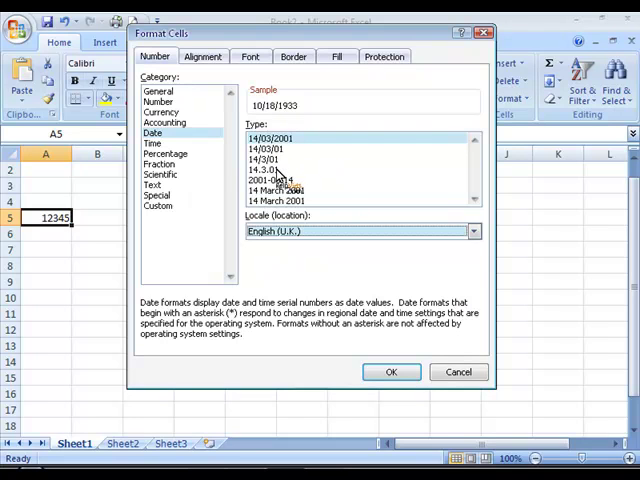
pyautogui.moveTo(316, 178)
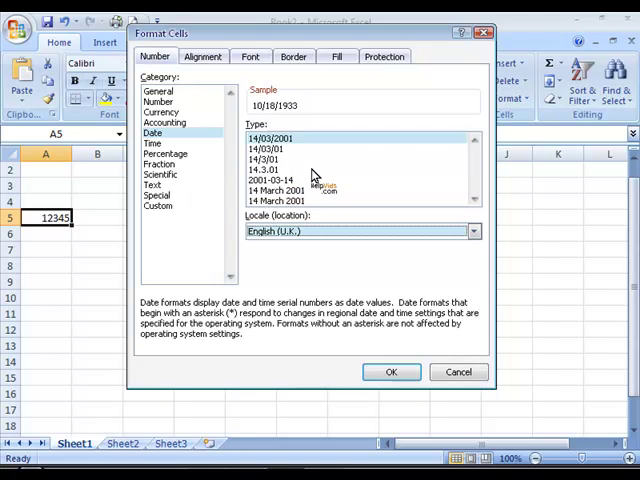
pyautogui.moveTo(190, 156)
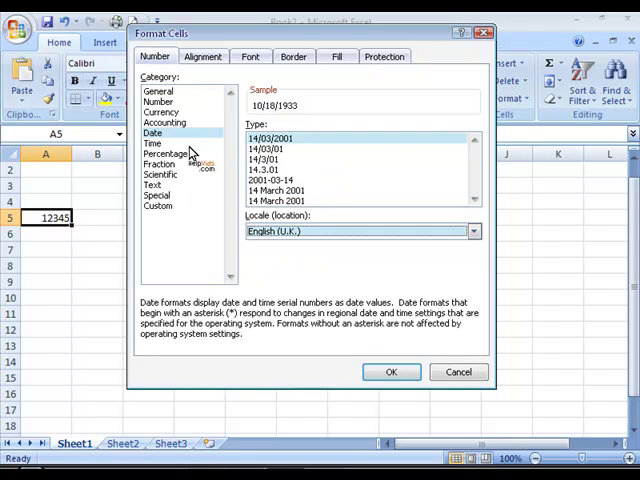
# Preview A5 as Time, then Percentage (1234500.00%), then the Fraction formats.
pyautogui.click(152, 144)
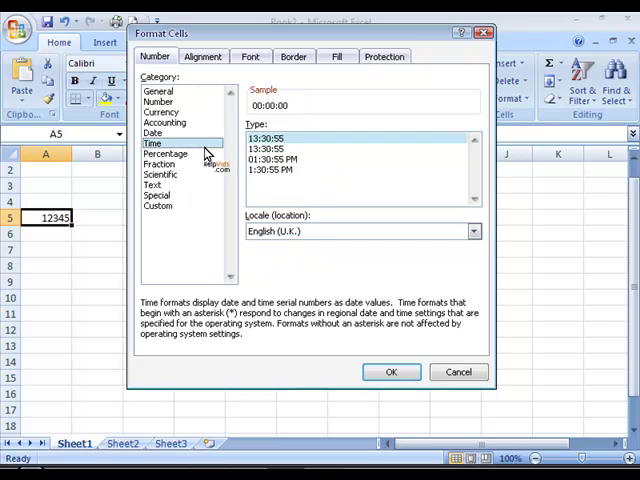
pyautogui.moveTo(316, 224)
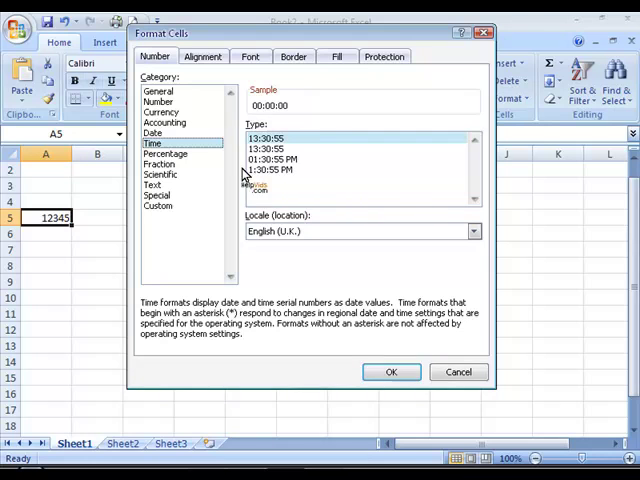
pyautogui.moveTo(252, 168)
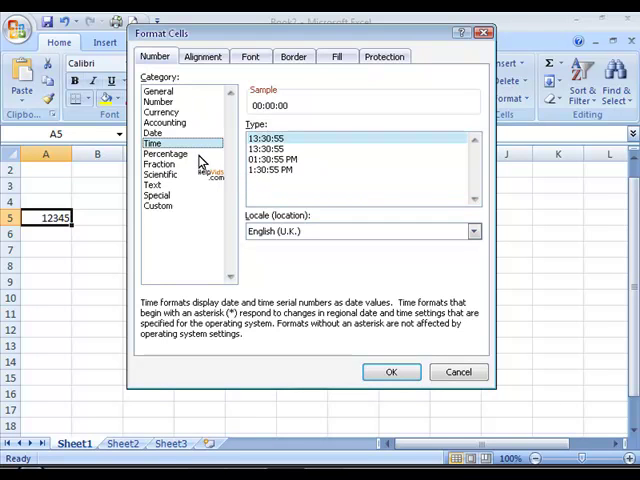
pyautogui.click(164, 152)
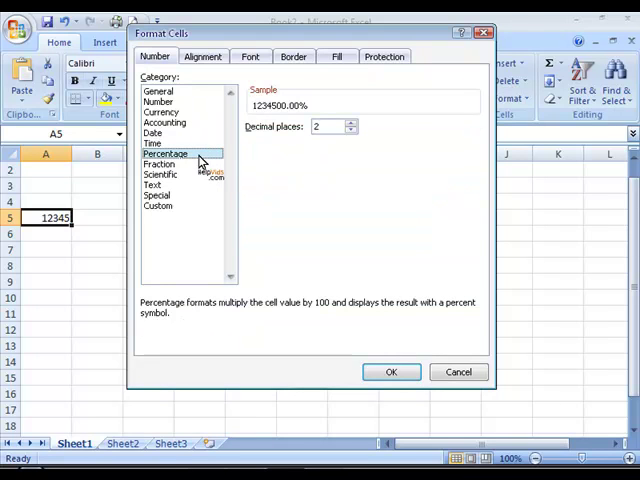
pyautogui.moveTo(240, 160)
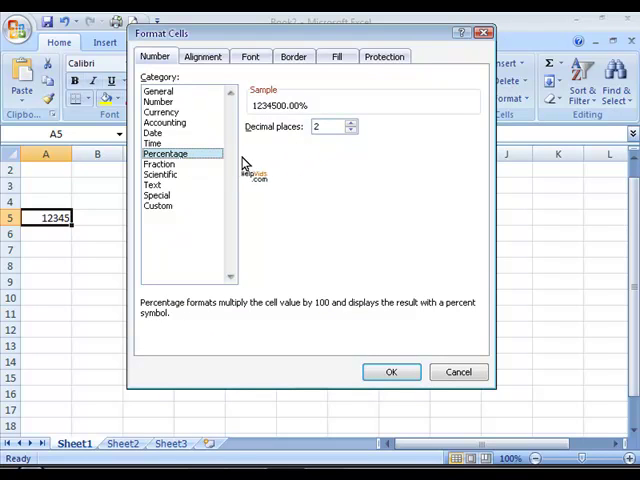
pyautogui.moveTo(208, 168)
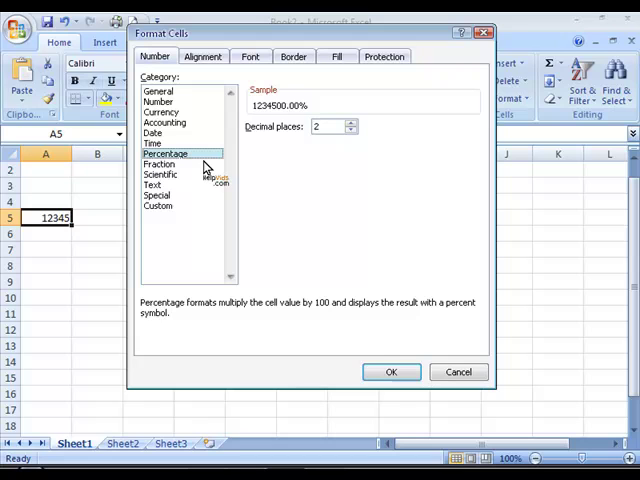
pyautogui.click(160, 164)
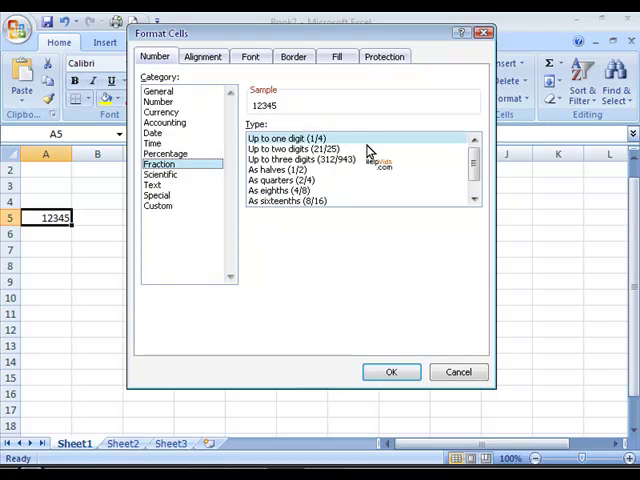
pyautogui.moveTo(244, 192)
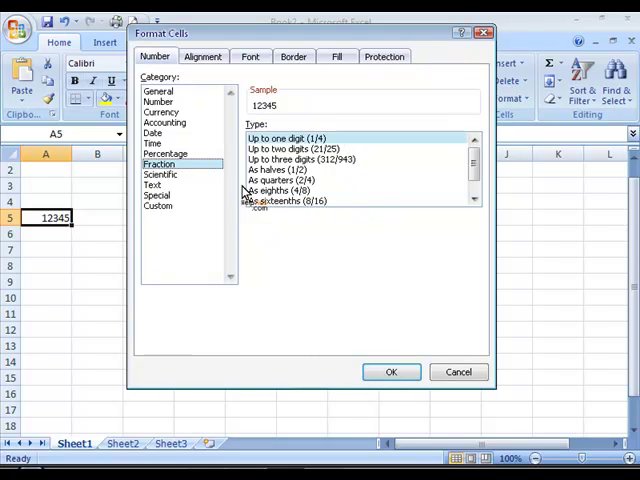
# Preview A5 as Scientific (1.23E+04), then Text, then the Special formats.
pyautogui.click(160, 176)
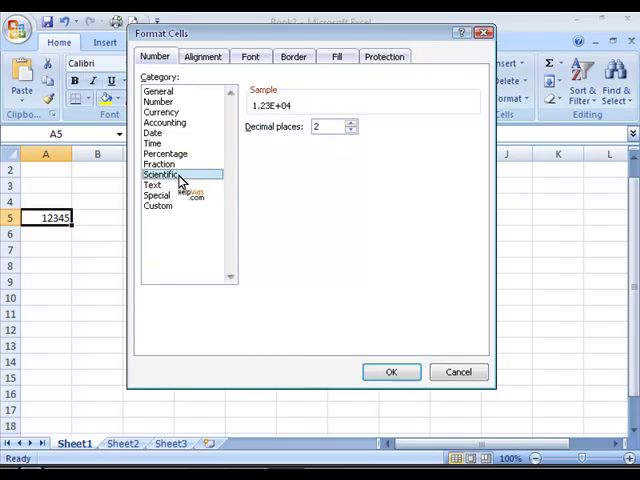
pyautogui.moveTo(250, 180)
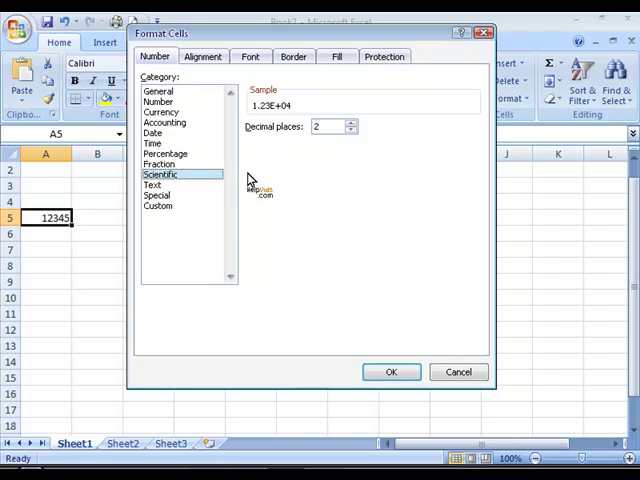
pyautogui.moveTo(288, 140)
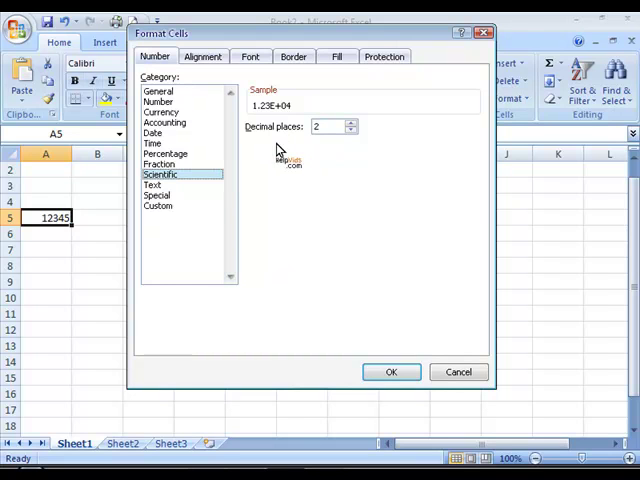
pyautogui.click(152, 184)
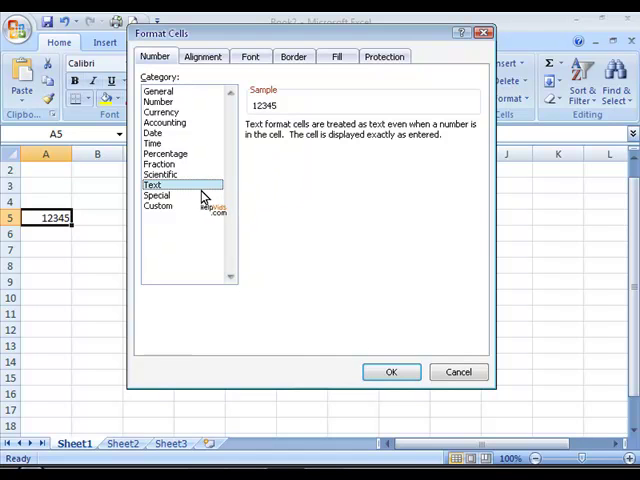
pyautogui.click(156, 196)
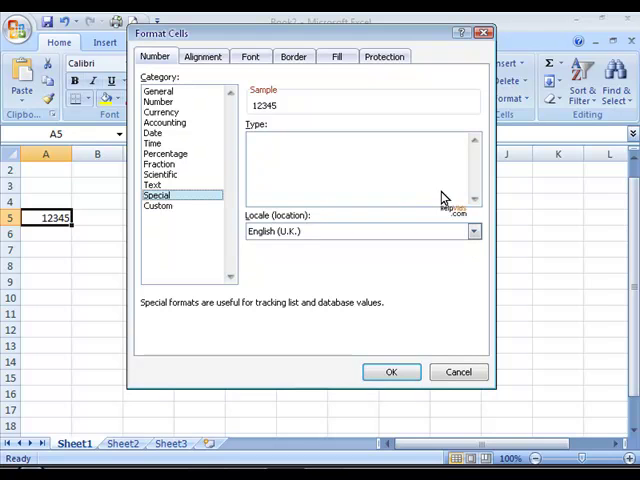
# Preview A5 as U.S. Phone Number and Social Security Number, then show Custom format codes.
pyautogui.click(472, 232)
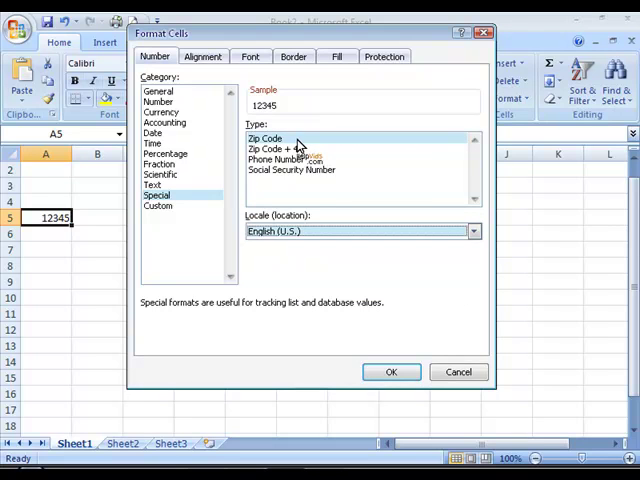
pyautogui.click(280, 160)
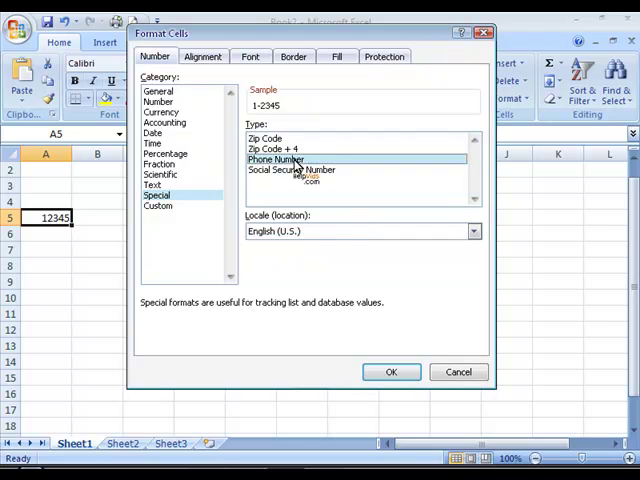
pyautogui.click(292, 168)
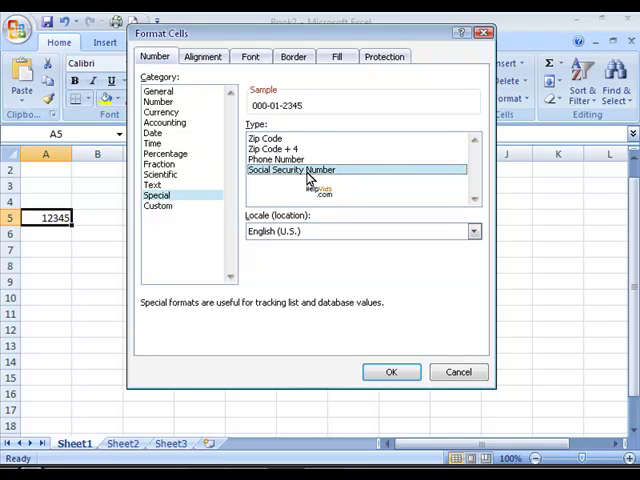
pyautogui.moveTo(196, 218)
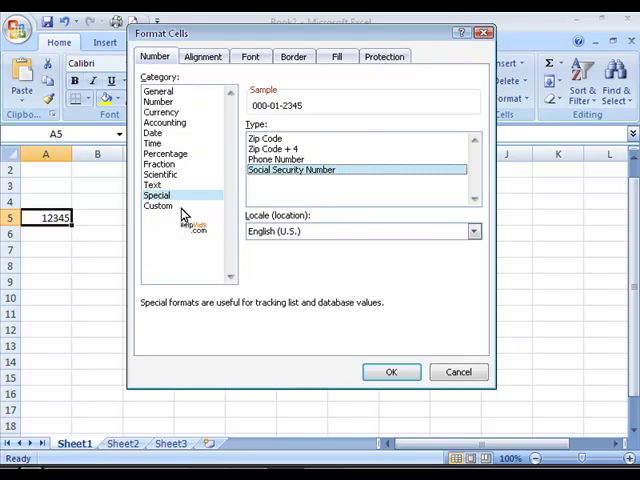
pyautogui.click(160, 204)
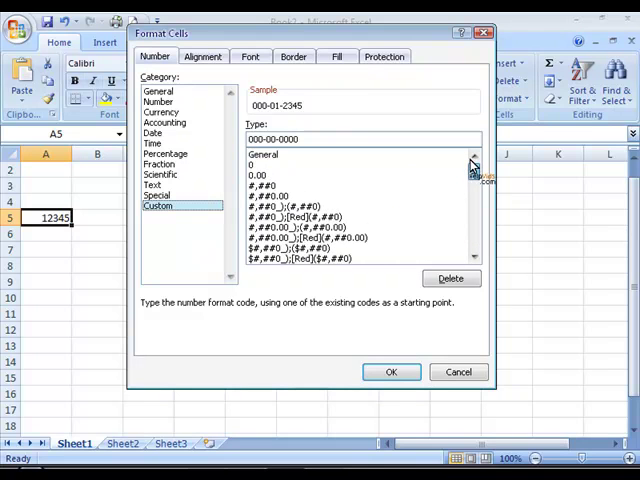
pyautogui.click(472, 236)
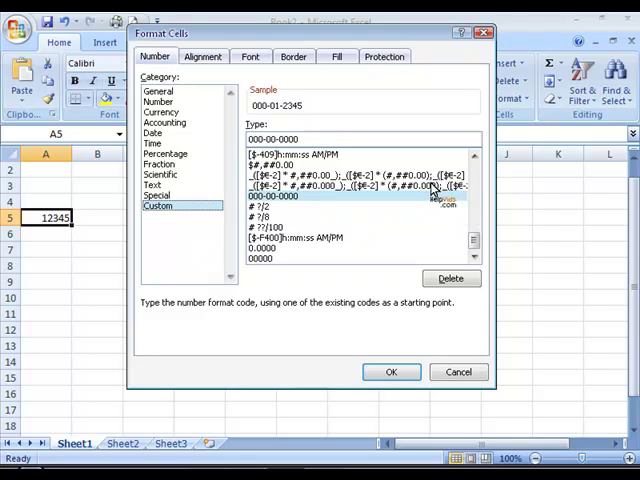
pyautogui.moveTo(178, 122)
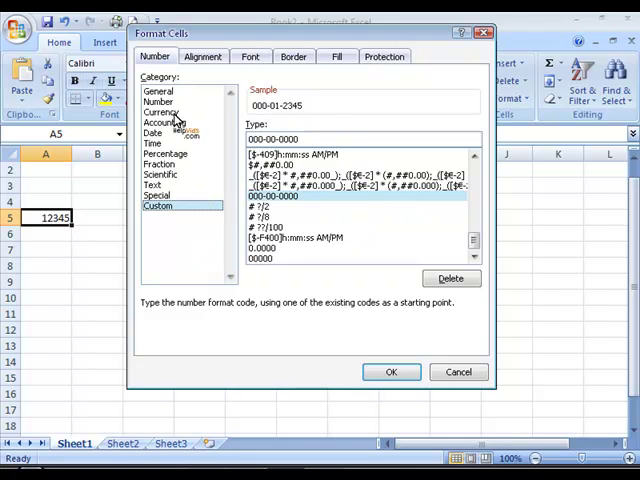
# Apply Currency with $ and 2 decimals so A5 shows $12,345.00.
pyautogui.click(162, 112)
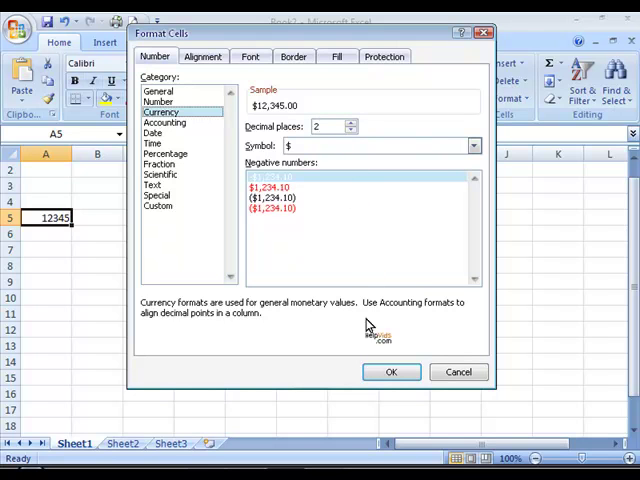
pyautogui.click(392, 372)
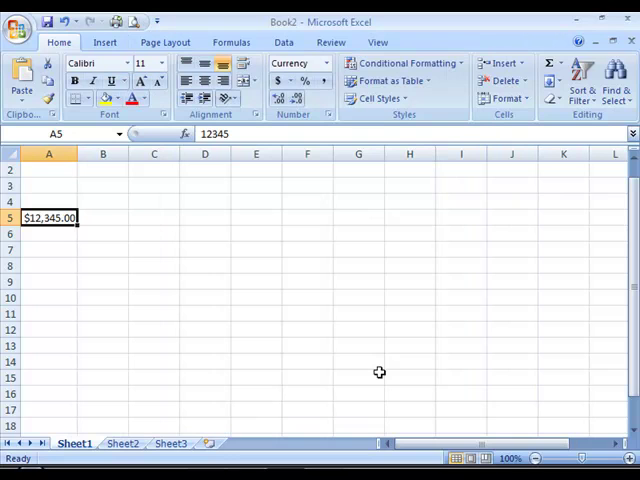